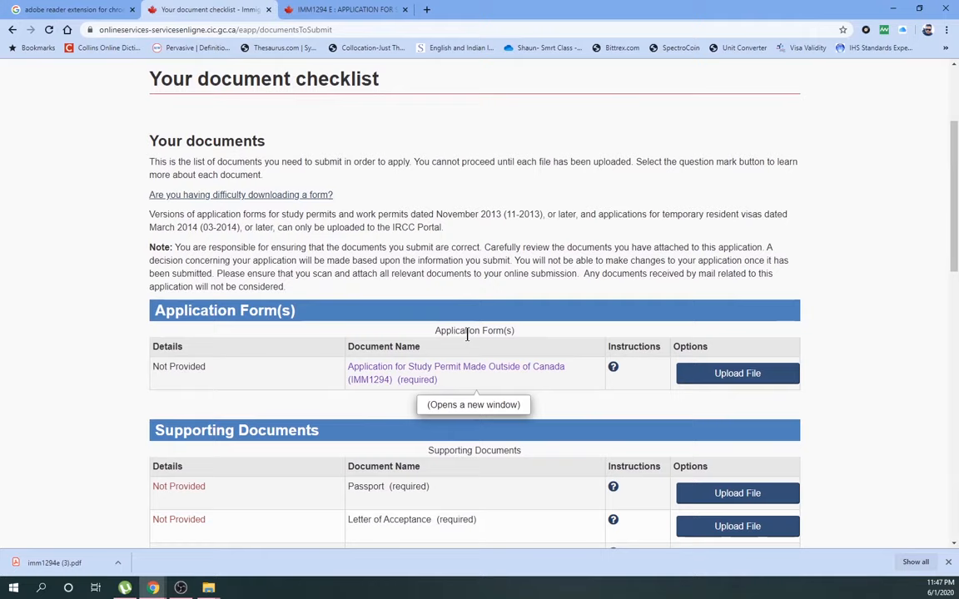
Open the Schedule 1 form link from the checklist, then the Adobe XFA help page
scroll(down, 3)
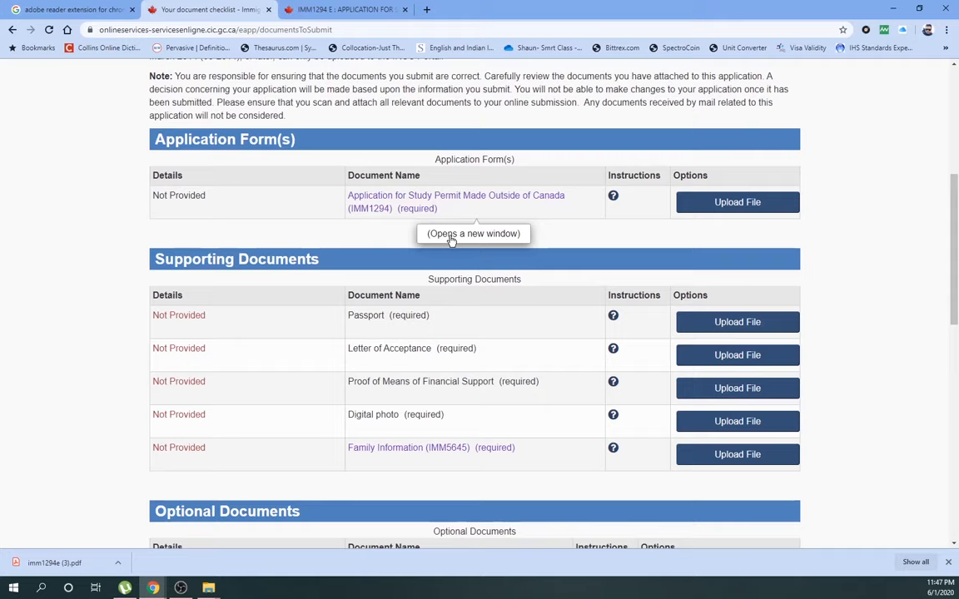
mouse_move(120, 233)
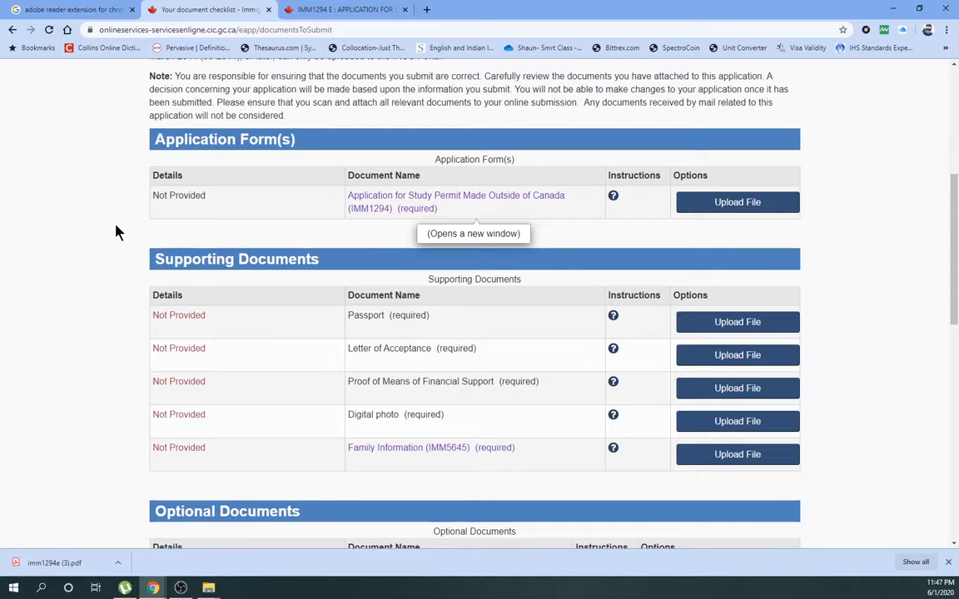
click(455, 195)
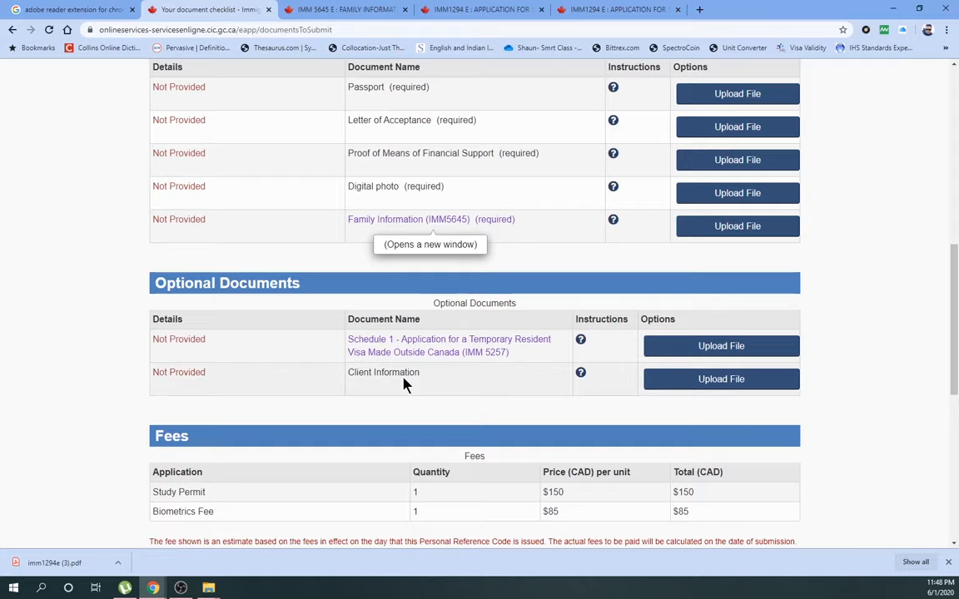
click(448, 339)
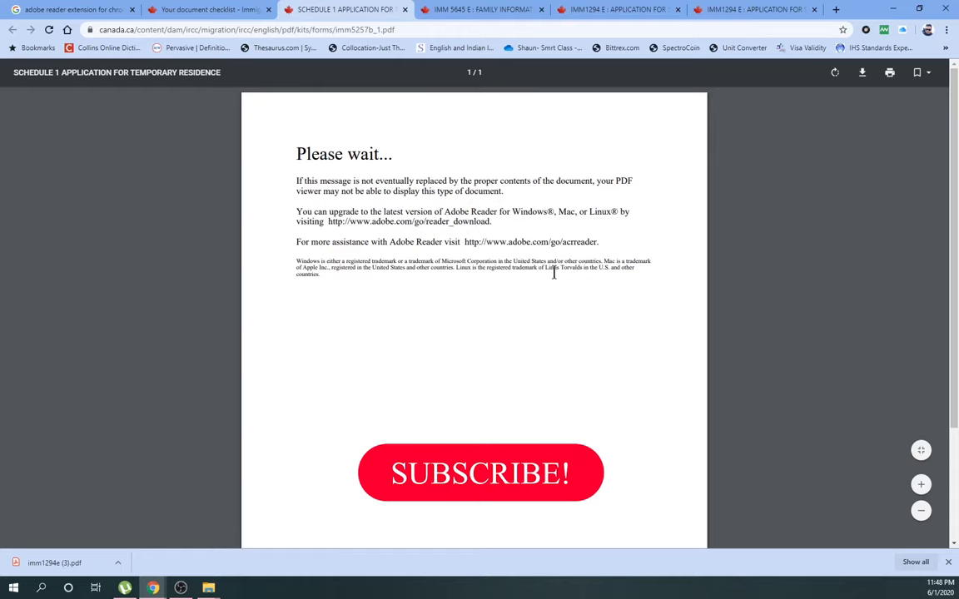
click(482, 10)
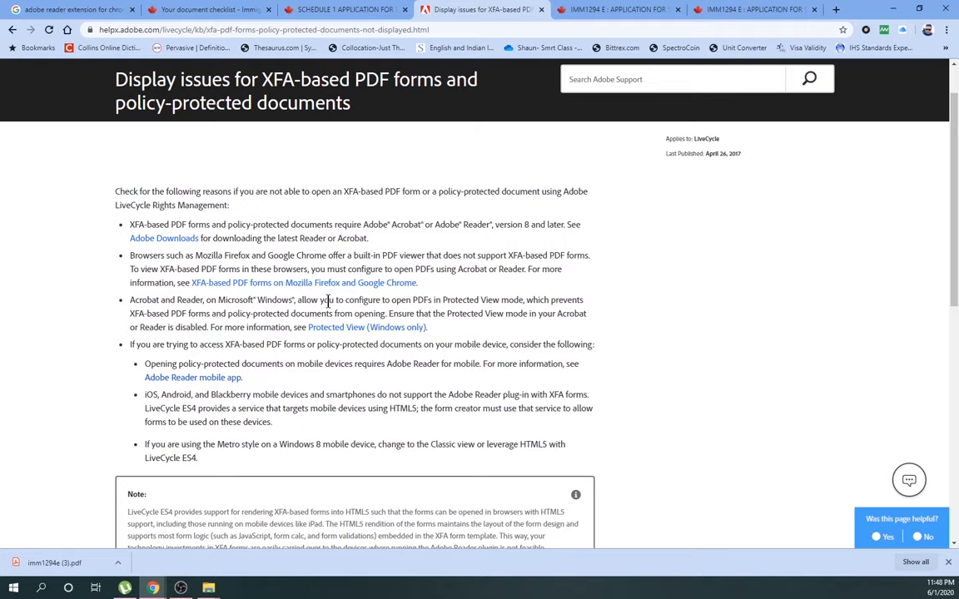
mouse_move(178, 429)
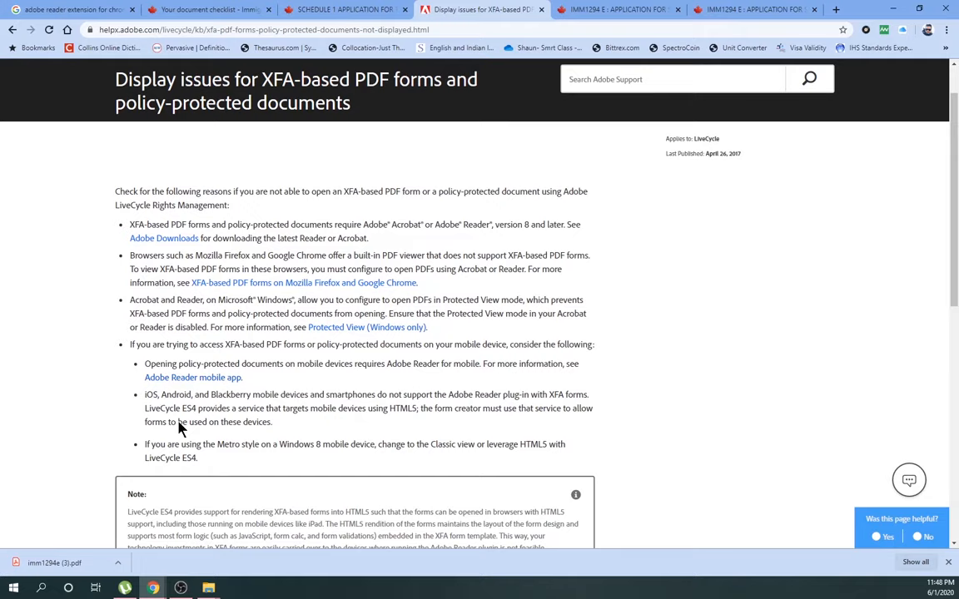
mouse_move(403, 269)
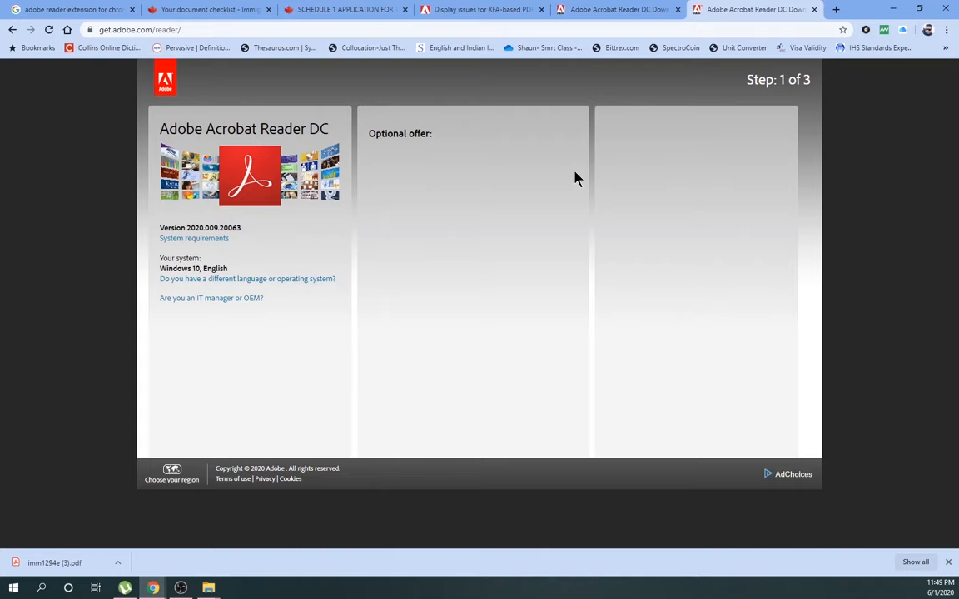
Go to the Adobe Acrobat extension's Chrome Web Store page, which shows it disabled
click(345, 10)
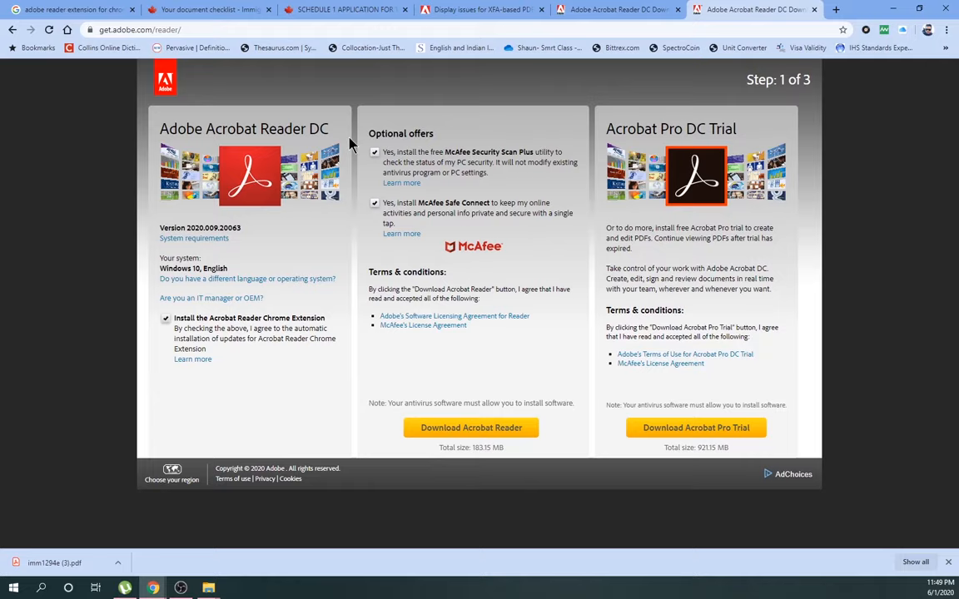
mouse_move(513, 376)
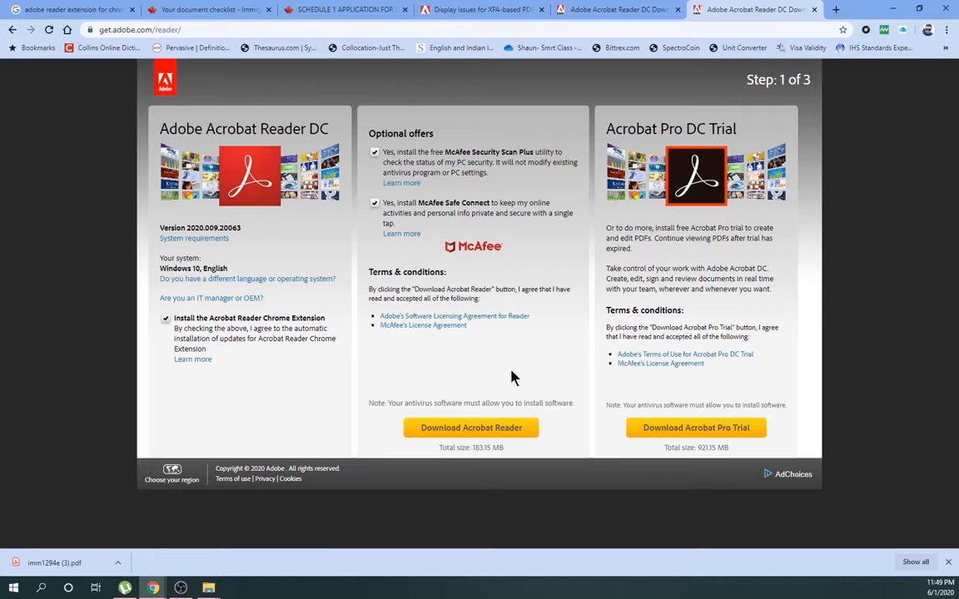
mouse_move(789, 89)
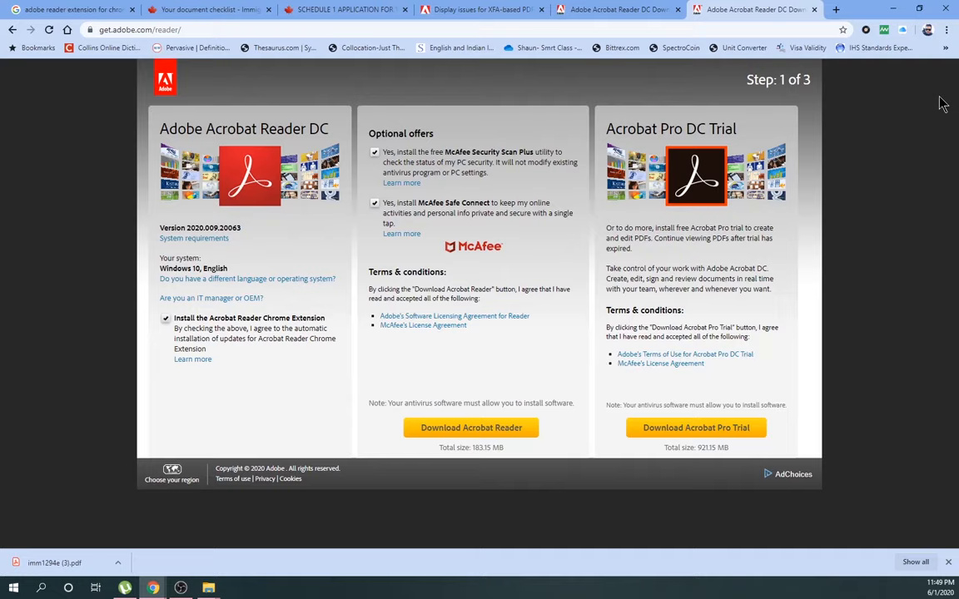
click(476, 12)
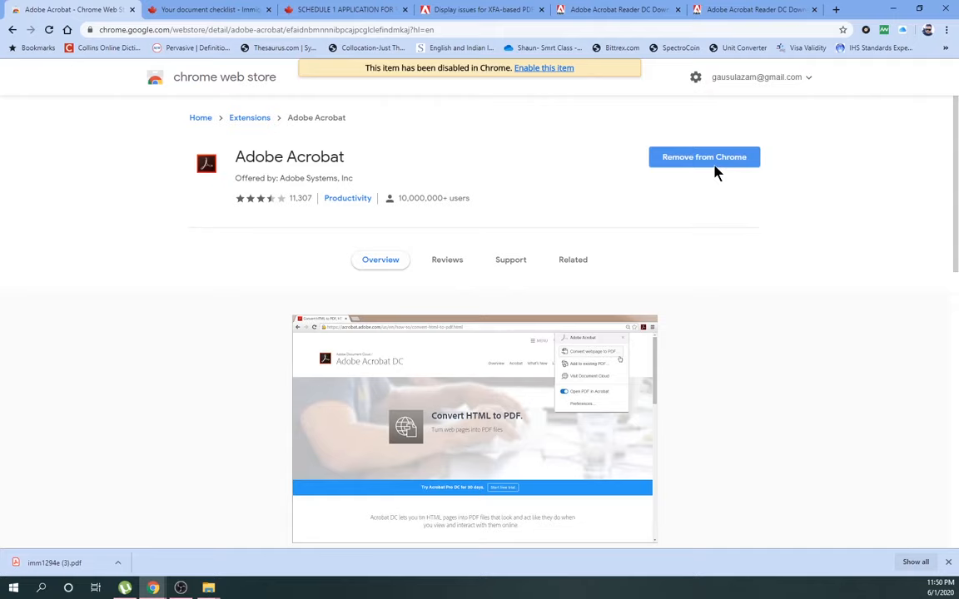
mouse_move(949, 26)
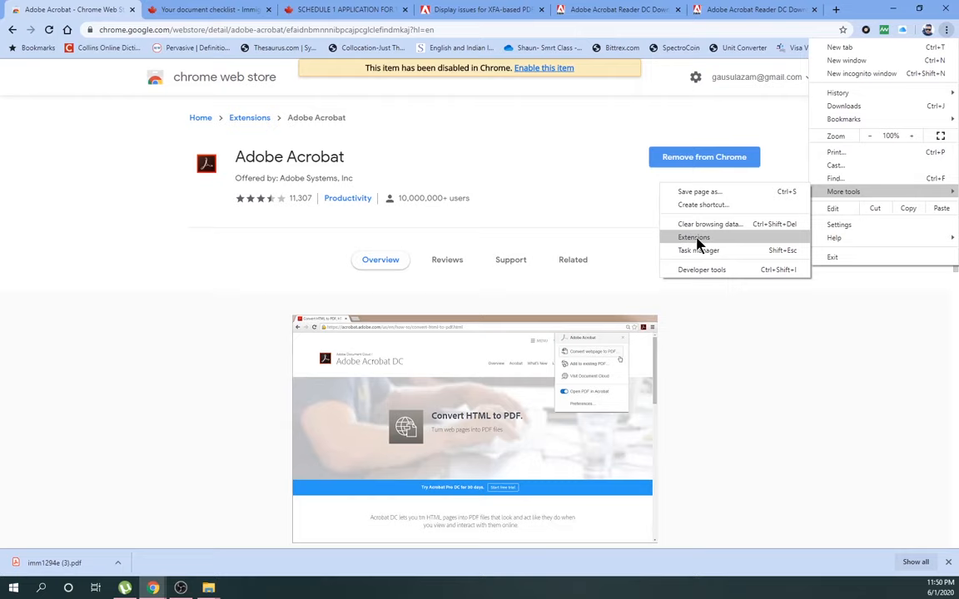
Review installed extensions for Adobe Acrobat, then return to the IRCC checklist tab
click(694, 236)
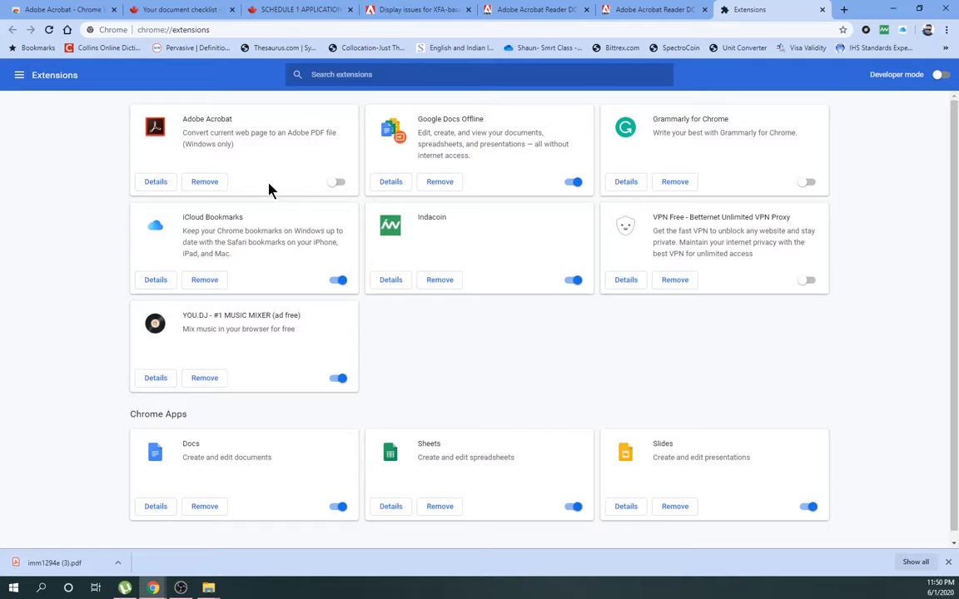
click(180, 10)
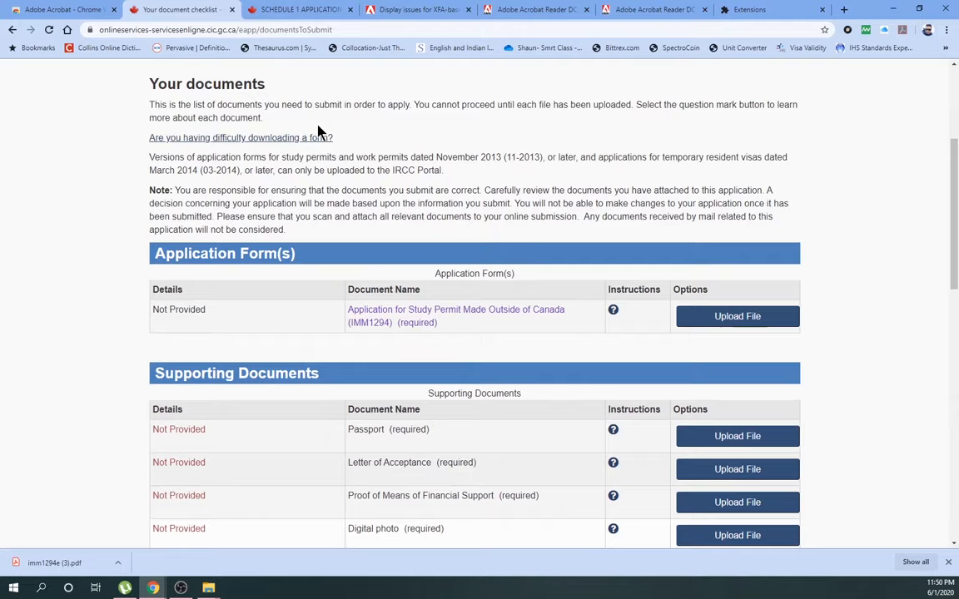
Open imm1294e.pdf in Adobe Acrobat Reader DC and scroll through its fillable pages
click(456, 308)
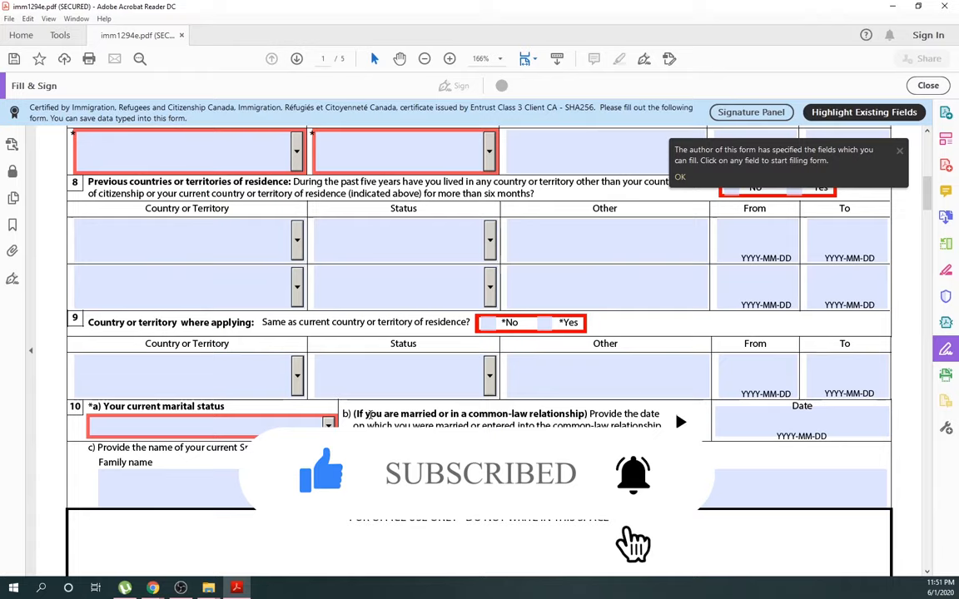
scroll(down, 3)
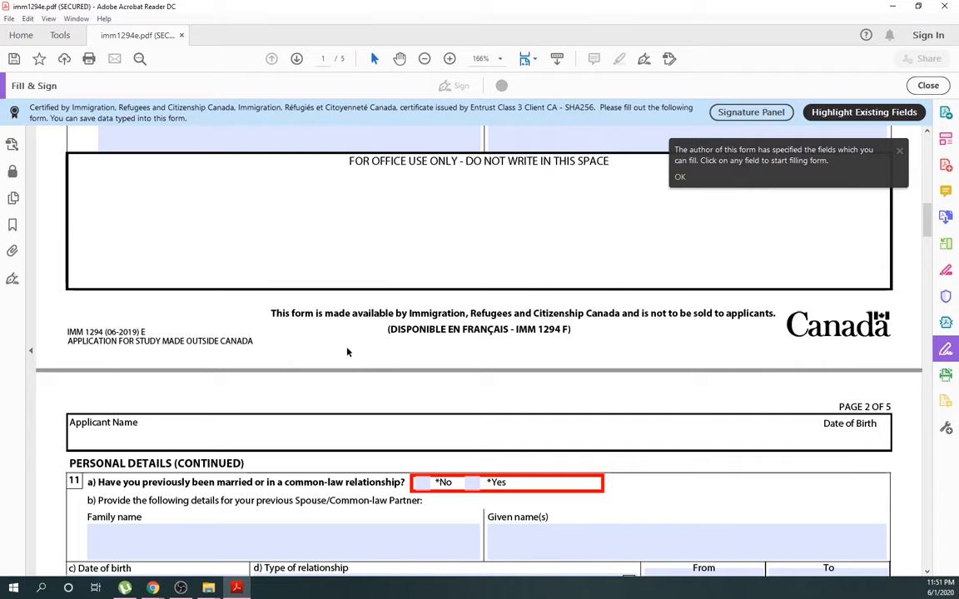
scroll(down, 3)
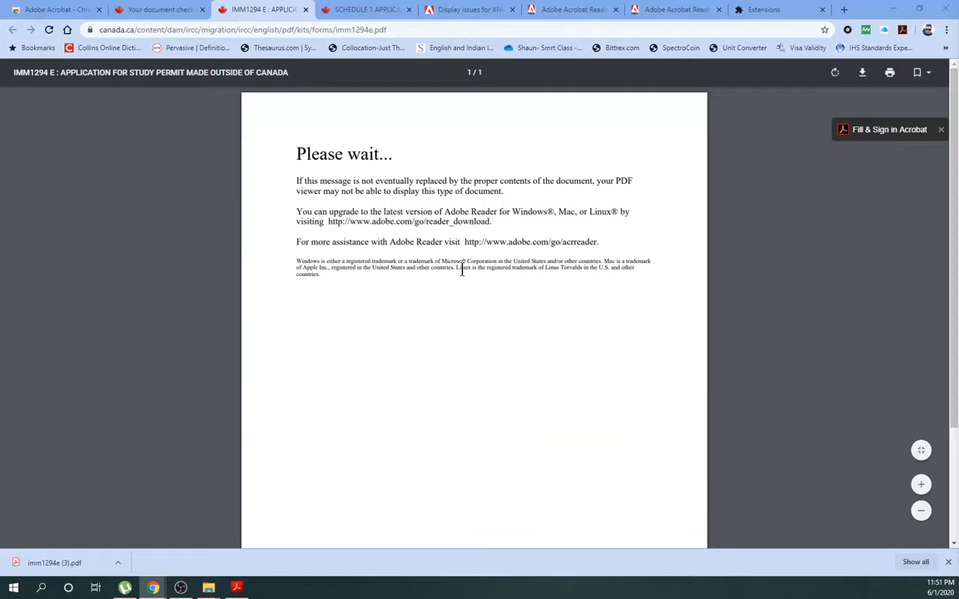
In Chrome Settings, search 'plugin' and enable downloading PDFs instead of opening them
click(772, 10)
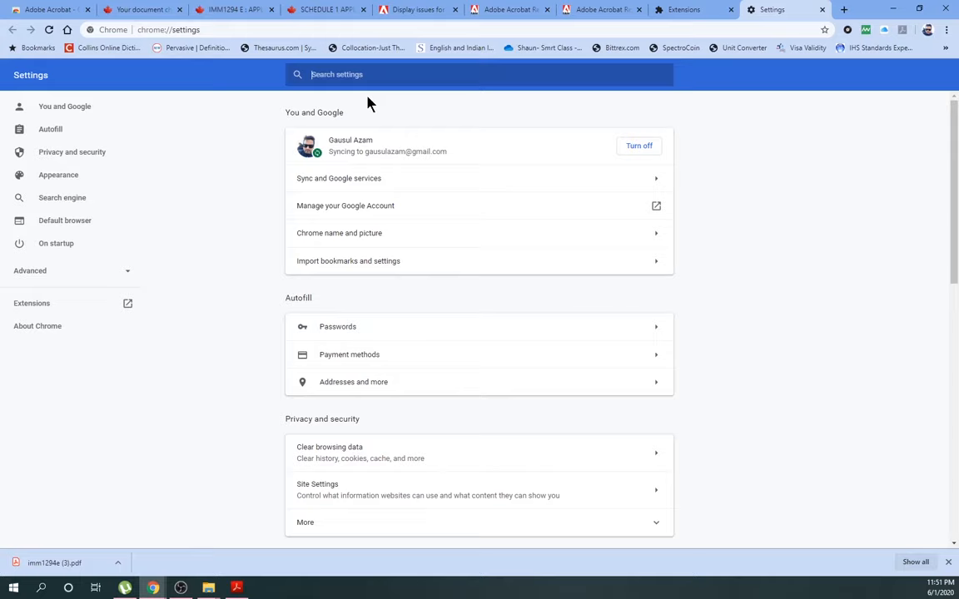
text(plugin)
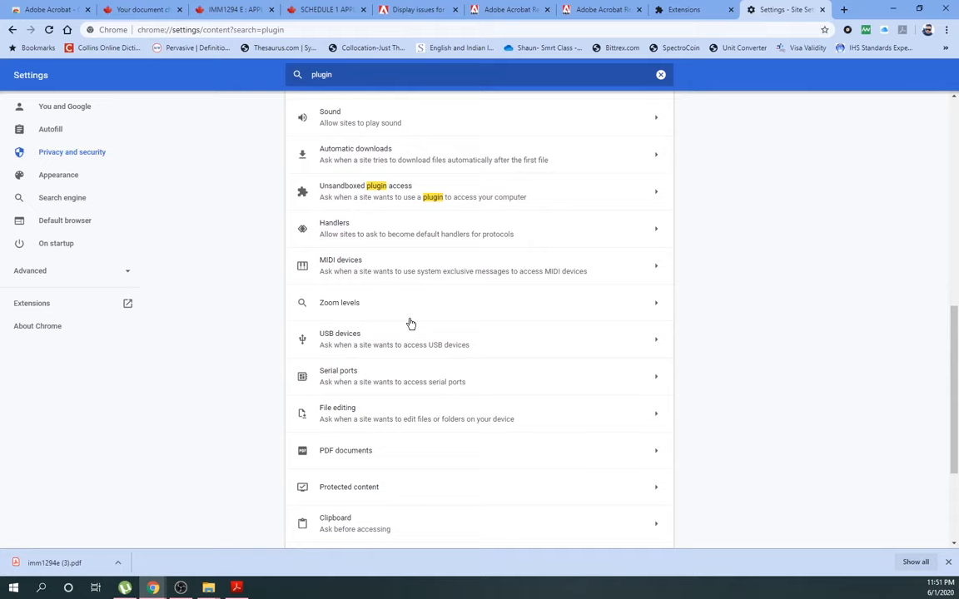
scroll(down, 3)
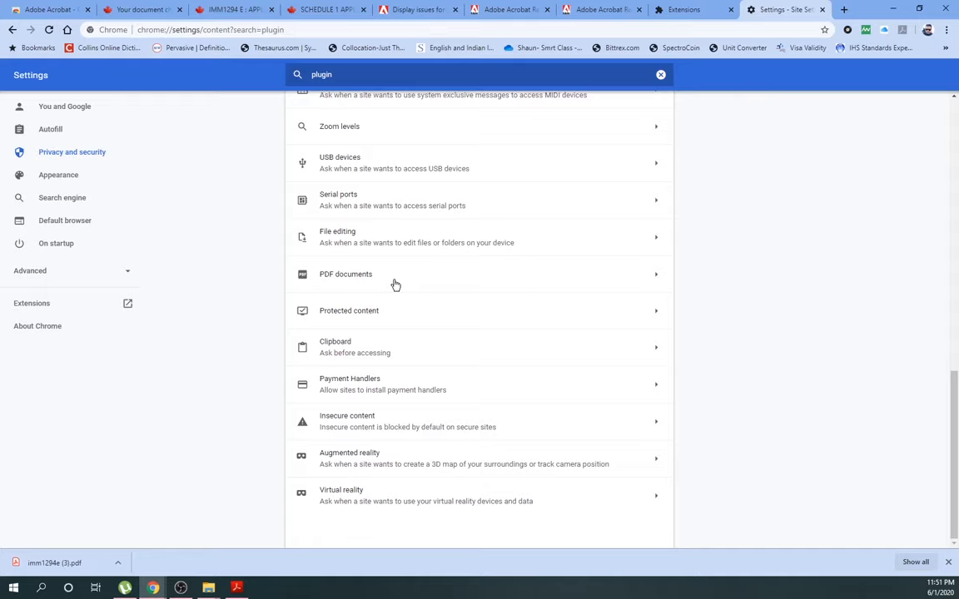
click(346, 273)
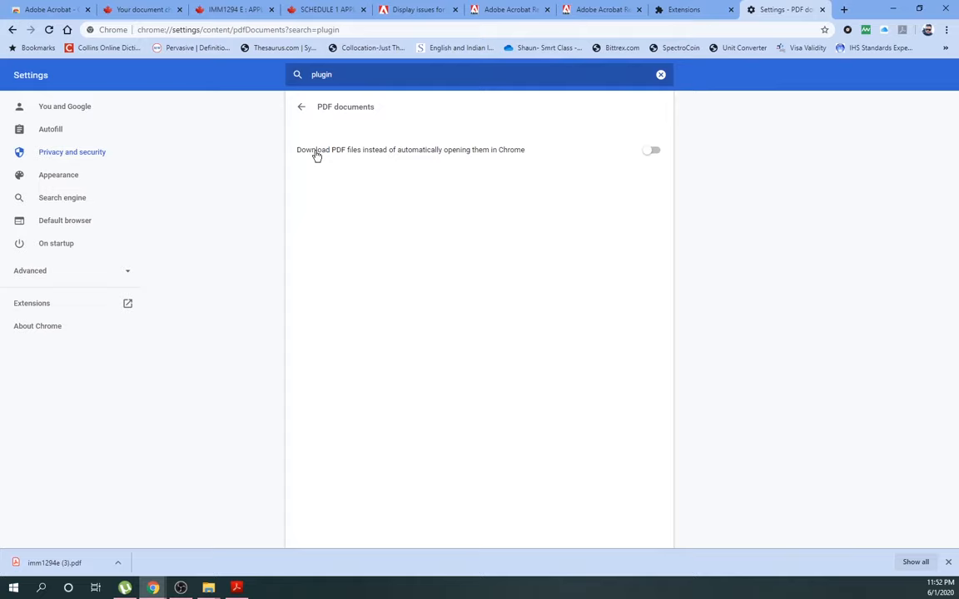
mouse_move(653, 153)
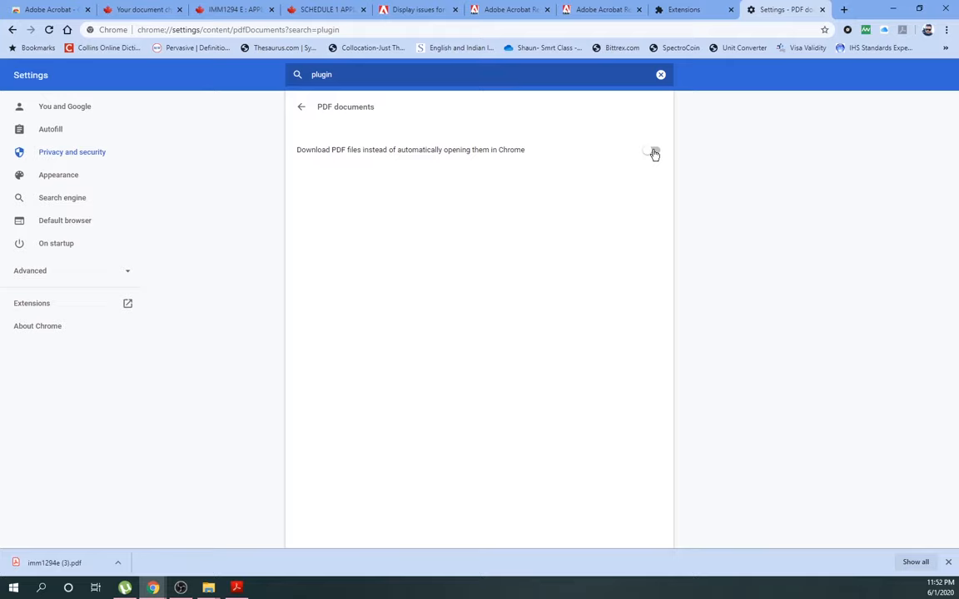
click(652, 150)
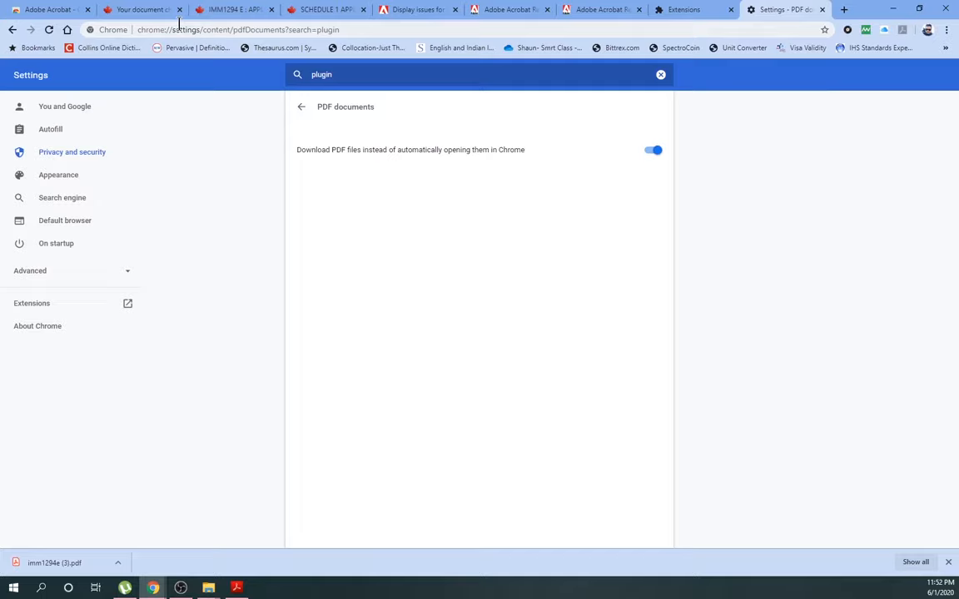
Download IMM5645 from the checklist and view its certification section in Acrobat Reader
click(146, 10)
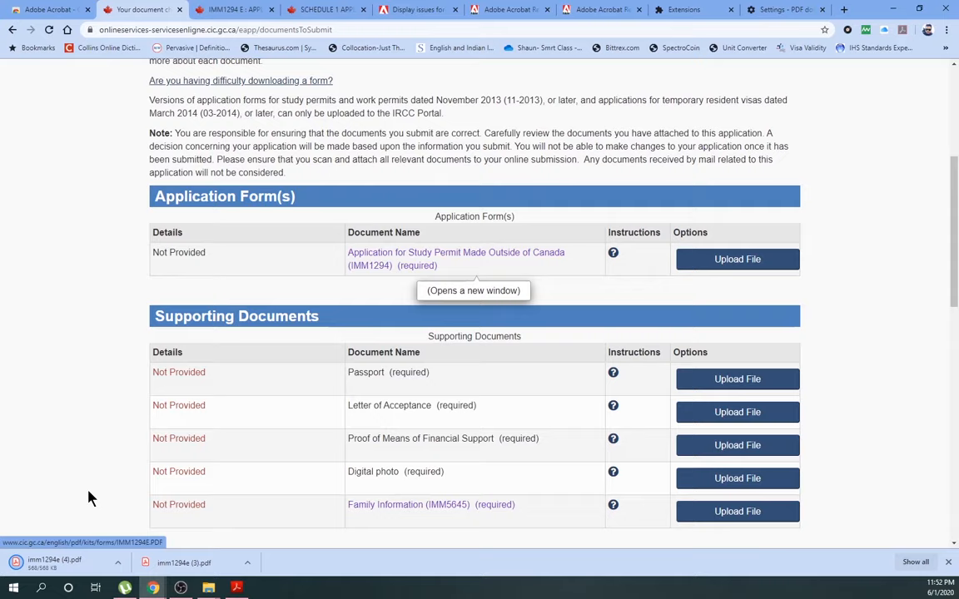
scroll(down, 3)
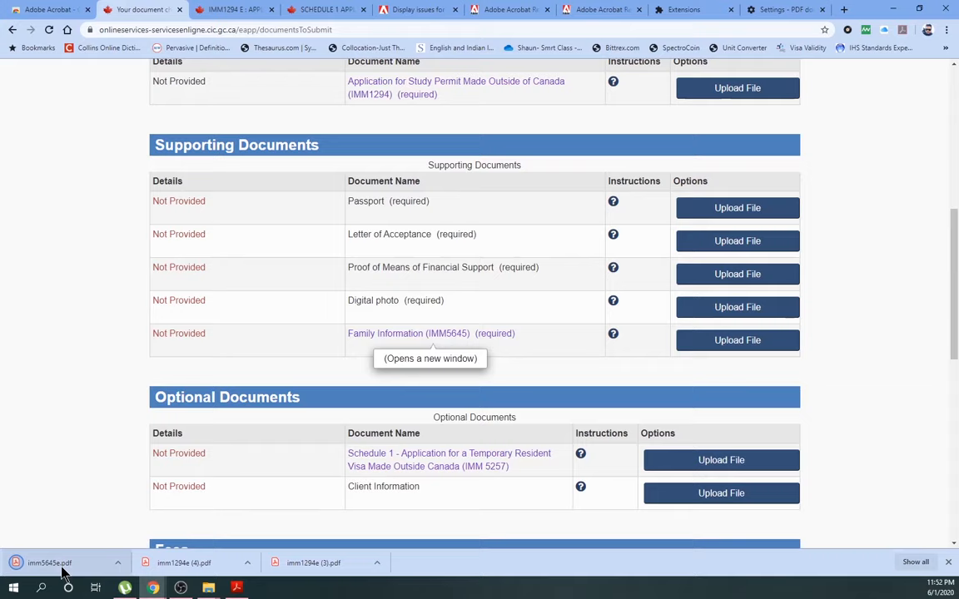
scroll(down, 3)
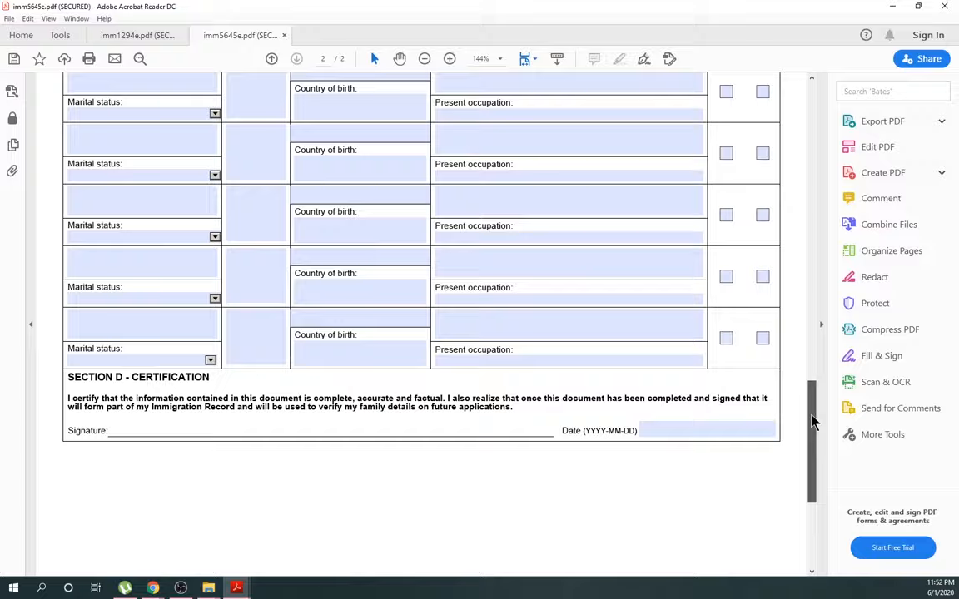
scroll(down, 3)
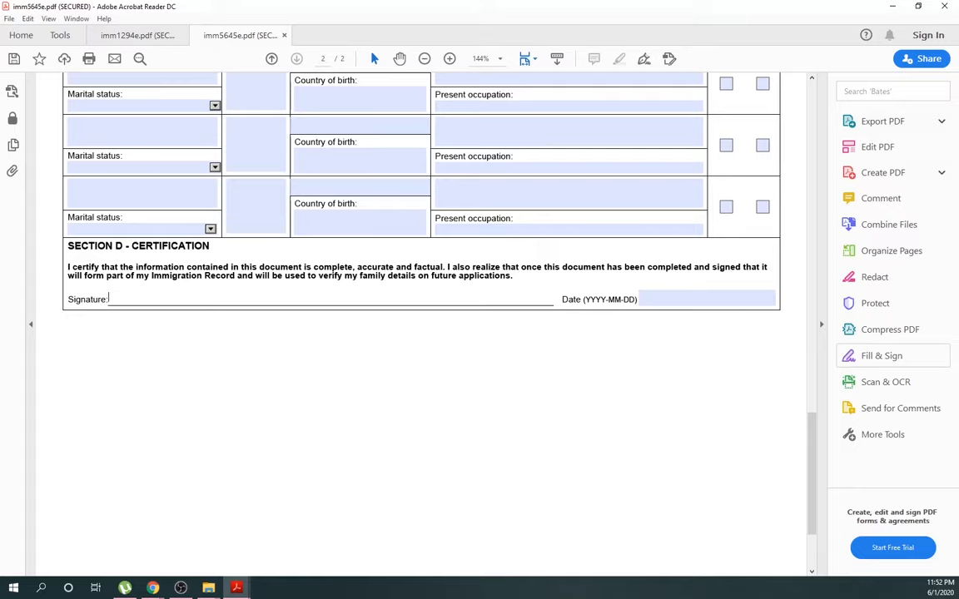